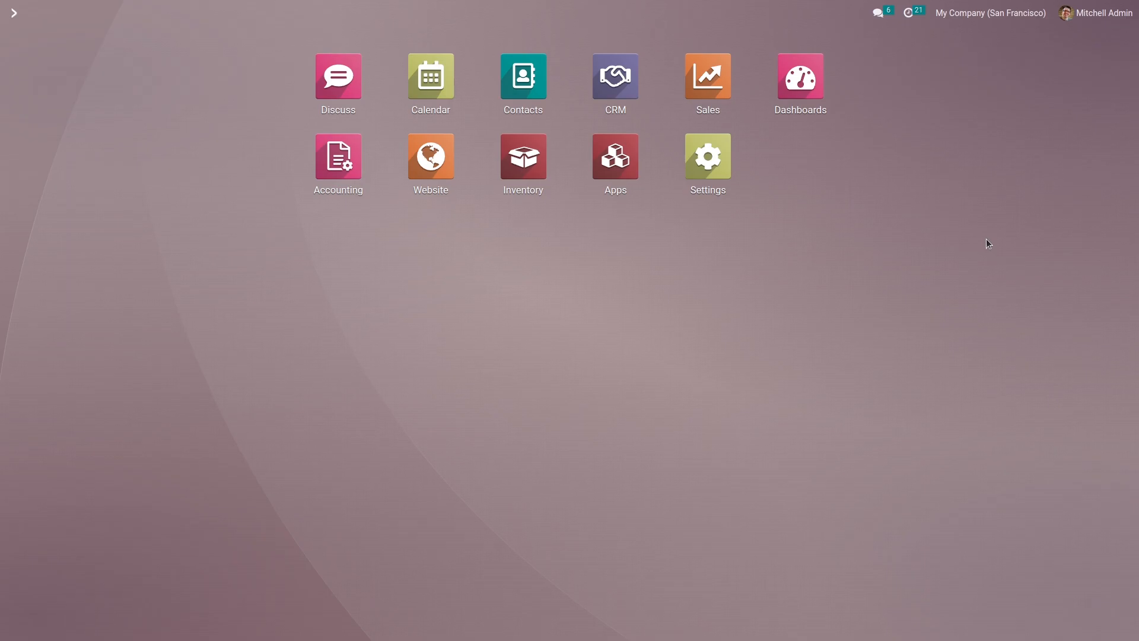
Search 'web' in the command palette and launch the Website app
{"action": "type", "text": "we"}
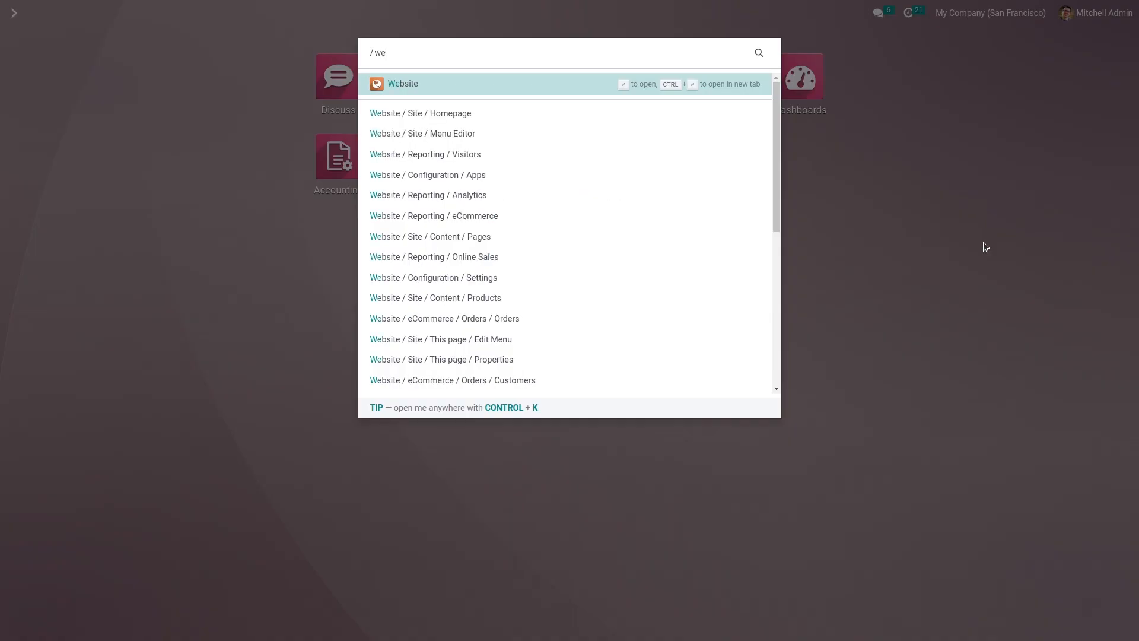
{"action": "type", "text": "b"}
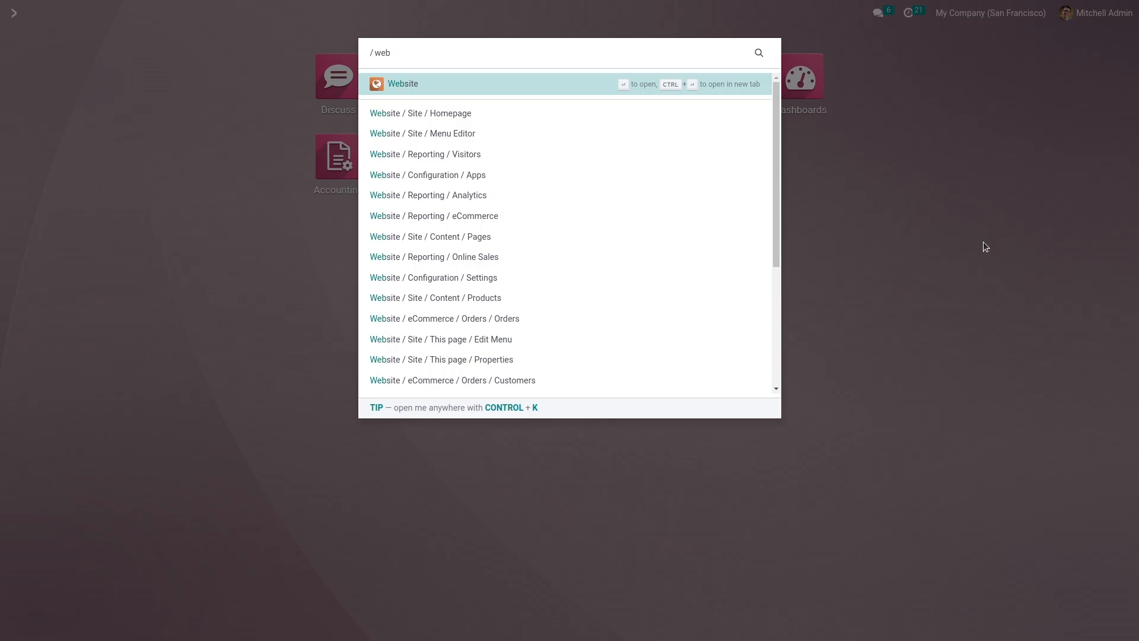
{"action": "left_click", "coordinate": [402, 84]}
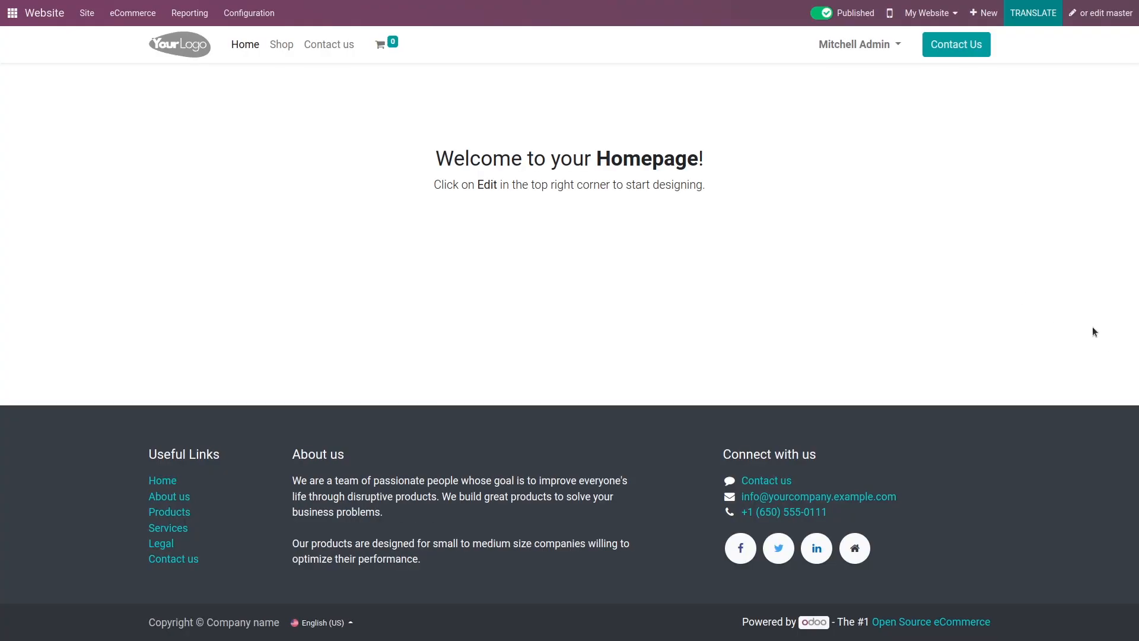
Open Website Configuration > Settings and dismiss the Languages field suggestions
{"action": "left_click", "coordinate": [248, 12]}
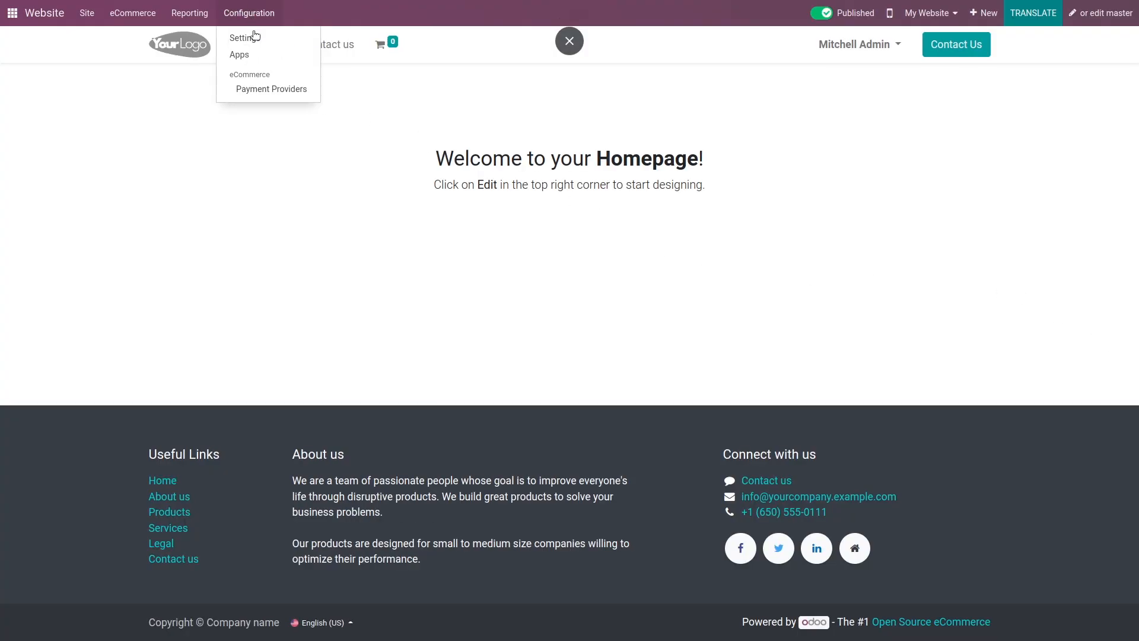
{"action": "left_click", "coordinate": [243, 37]}
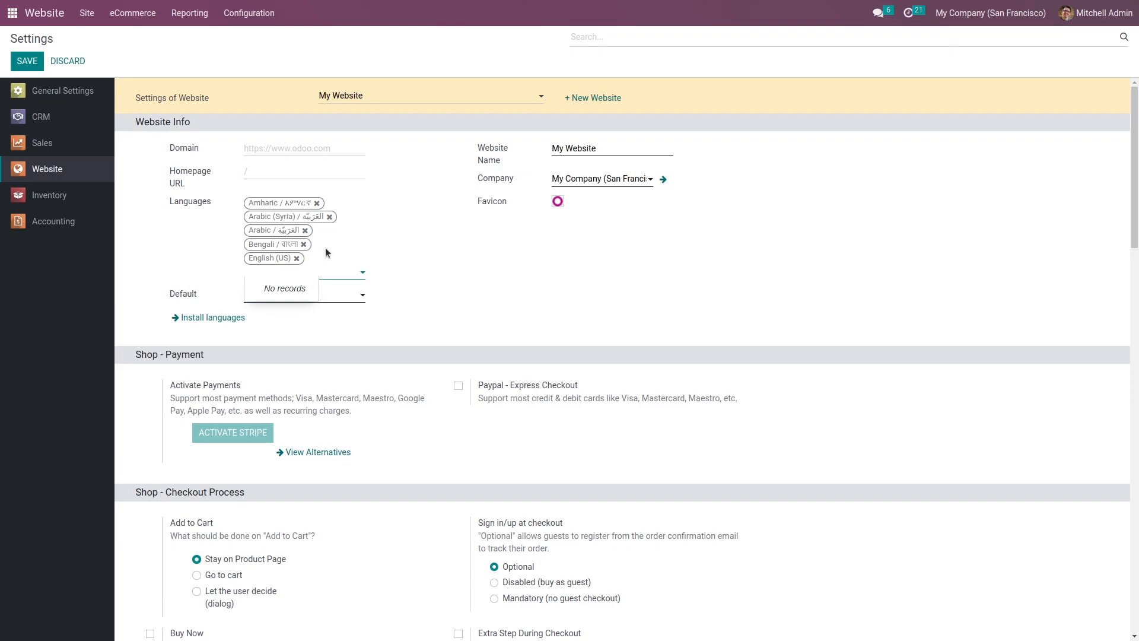
{"action": "left_click", "coordinate": [301, 293]}
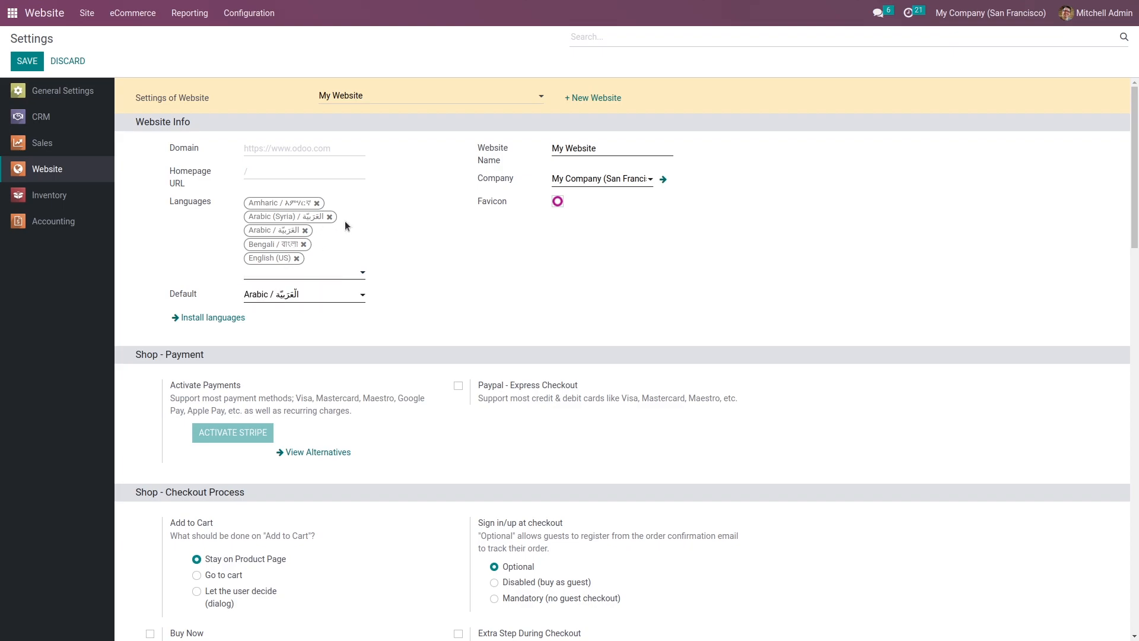
Add Basque / Euskara through the Install languages dialog
{"action": "left_click", "coordinate": [211, 317]}
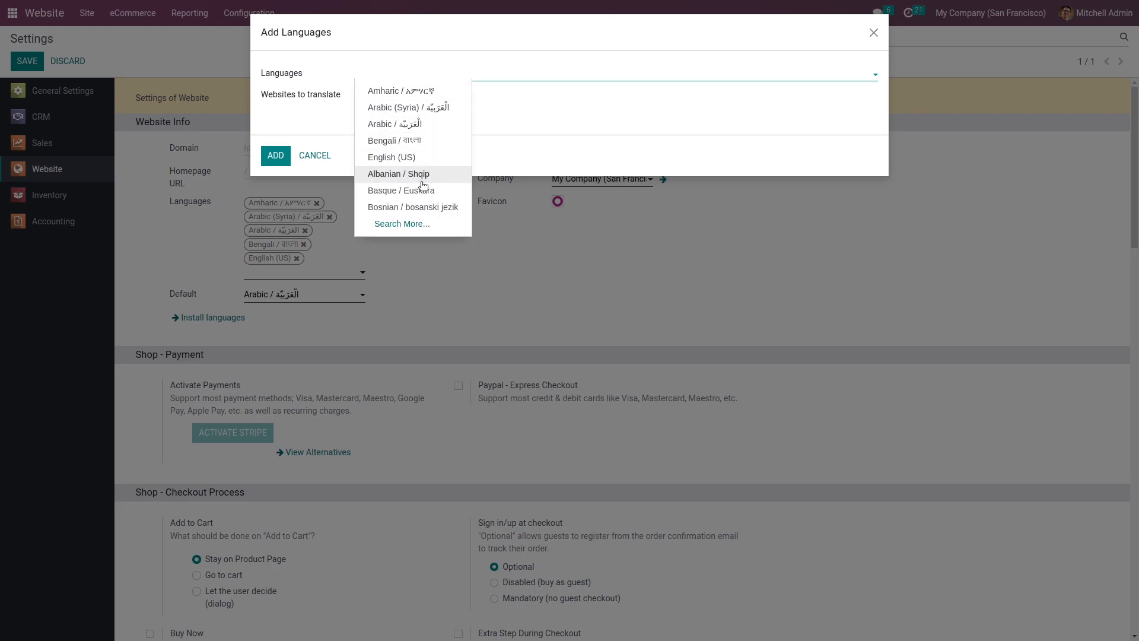
{"action": "left_click", "coordinate": [400, 190]}
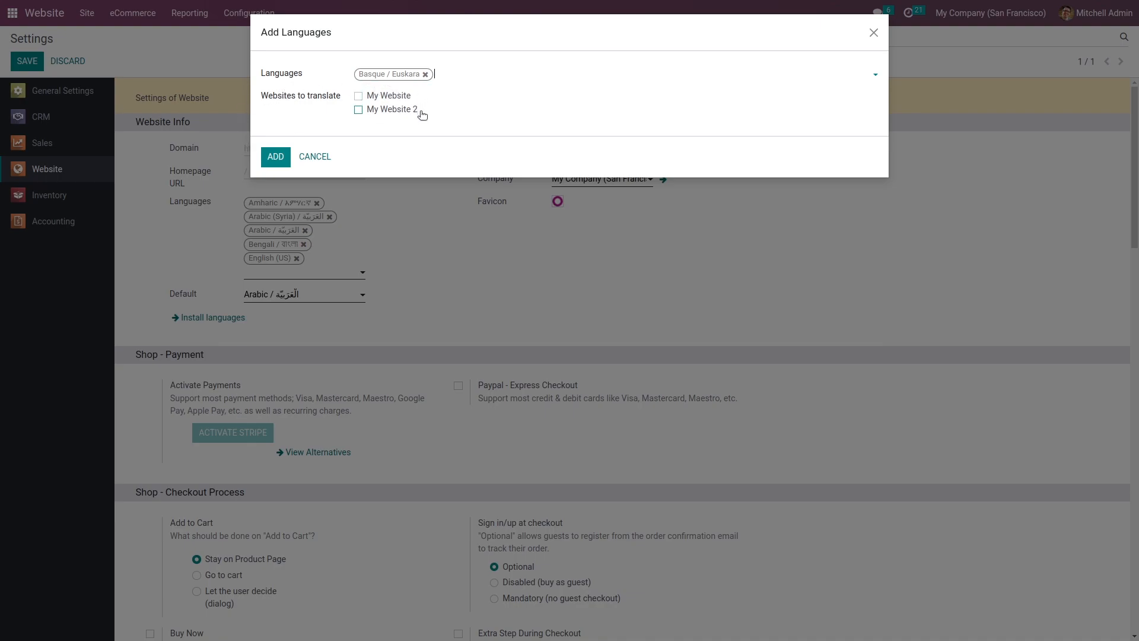
{"action": "mouse_move", "coordinate": [349, 108]}
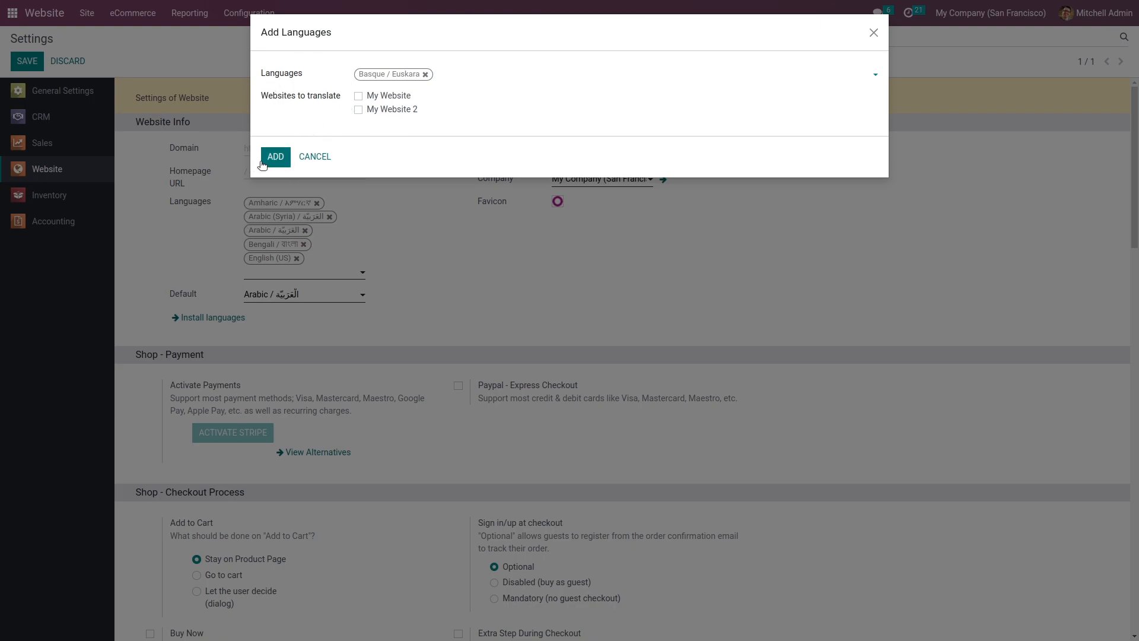
{"action": "left_click", "coordinate": [275, 156]}
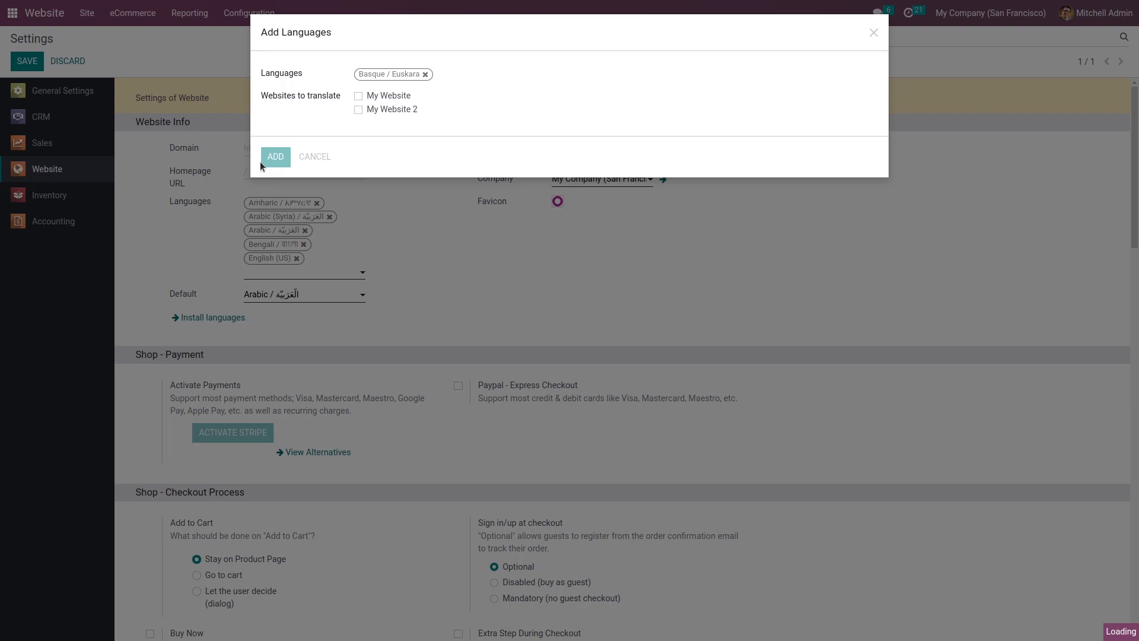
{"action": "left_click", "coordinate": [275, 156]}
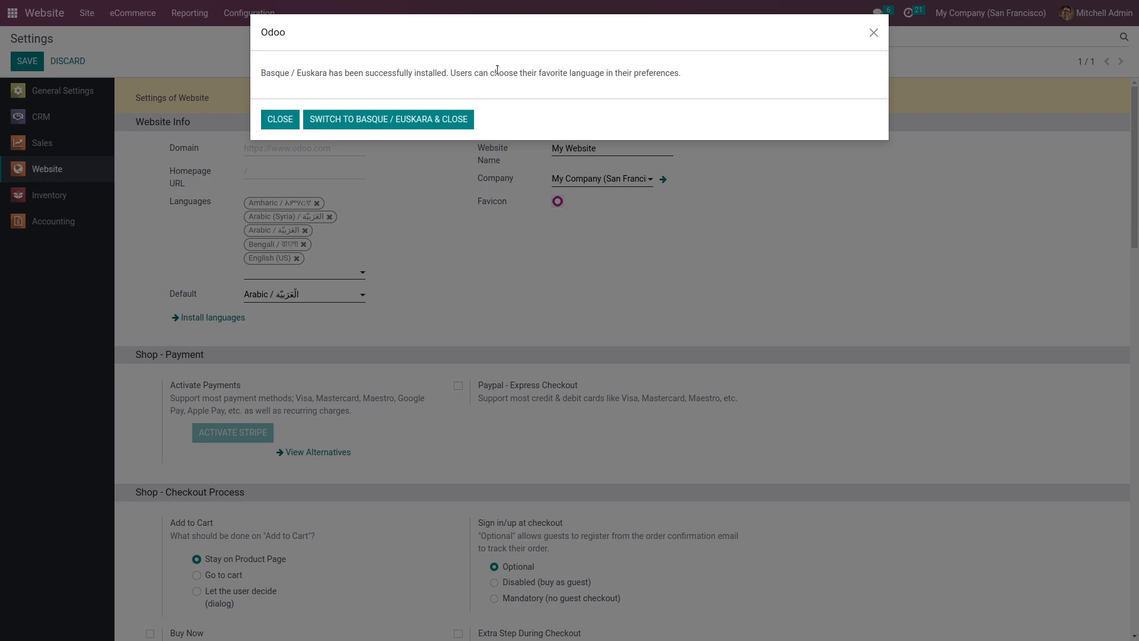
{"action": "mouse_move", "coordinate": [279, 119]}
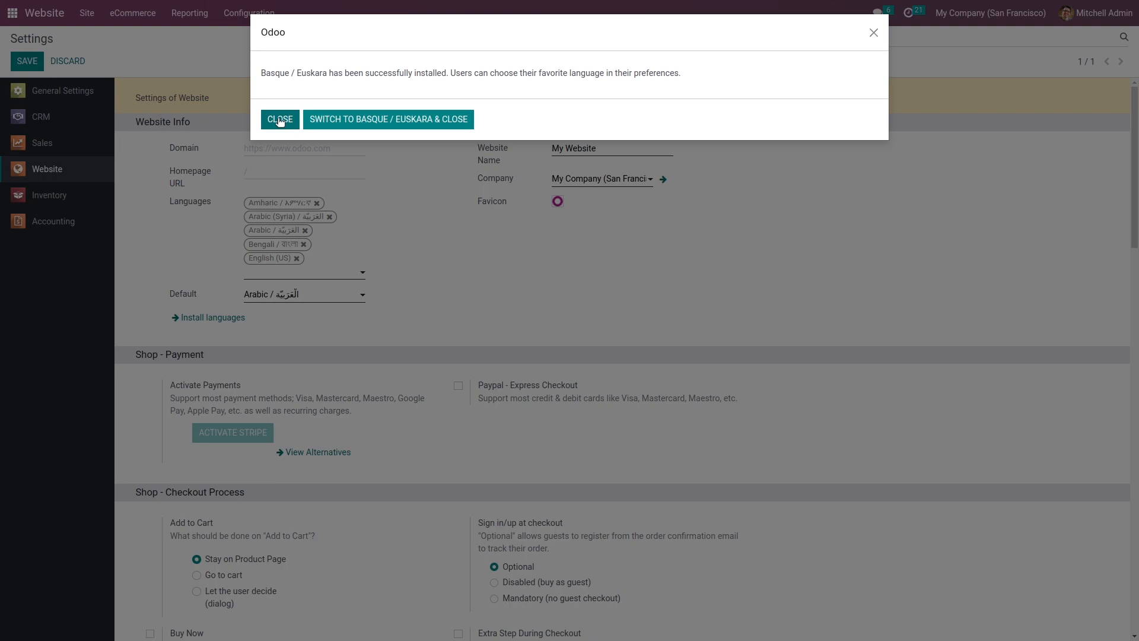
Dismiss the install confirmation, check Default language choices, and discard settings changes
{"action": "left_click", "coordinate": [279, 119]}
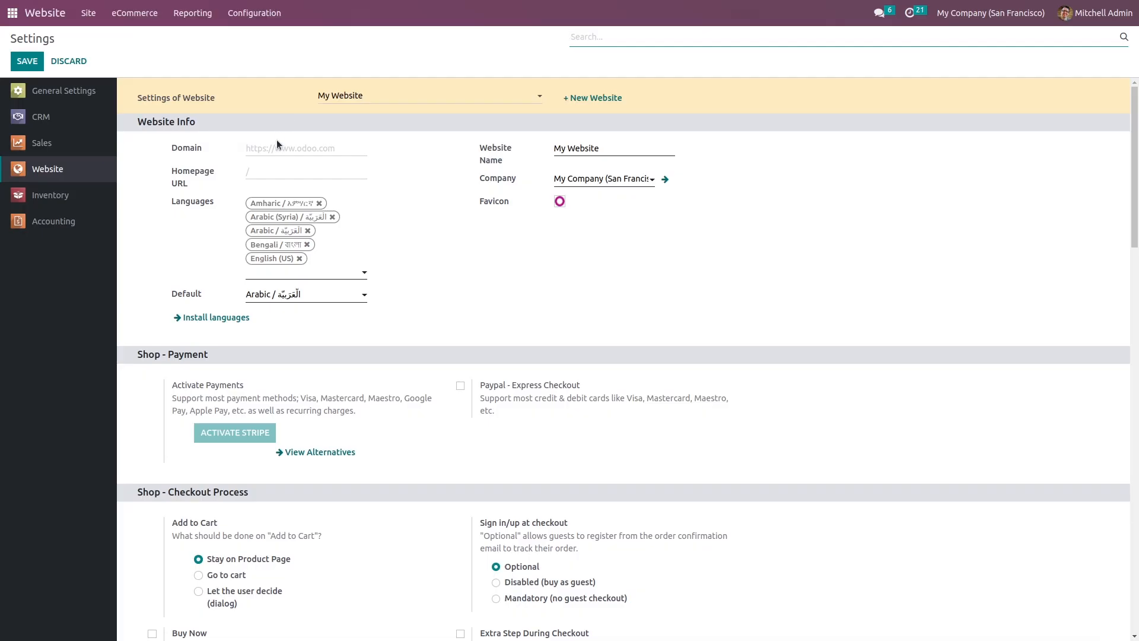
{"action": "mouse_move", "coordinate": [292, 293]}
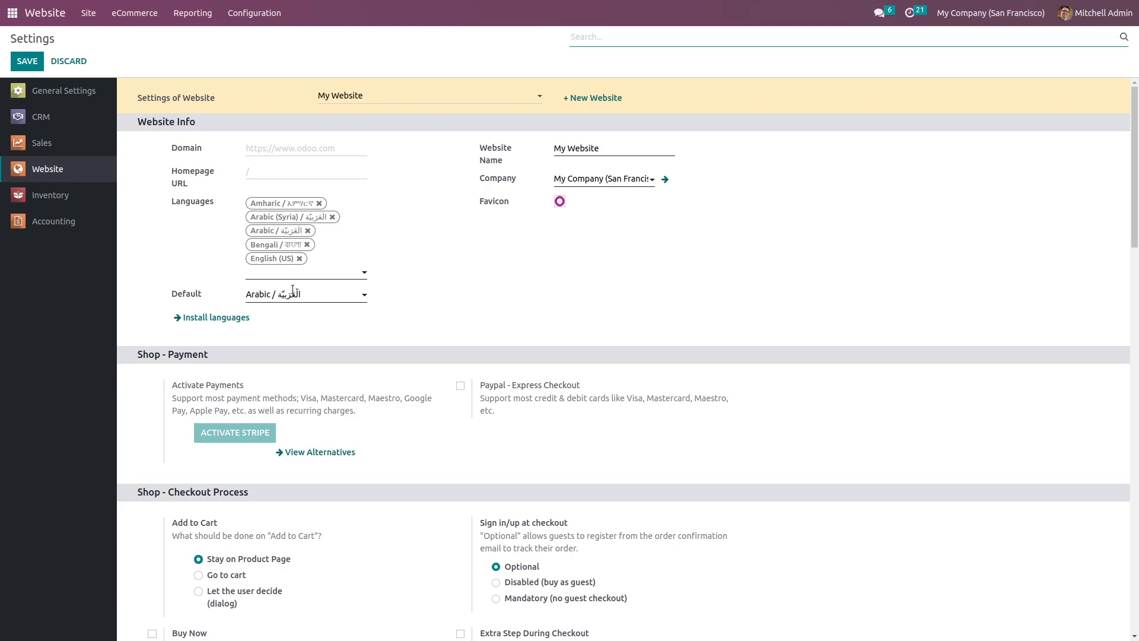
{"action": "left_click", "coordinate": [305, 293]}
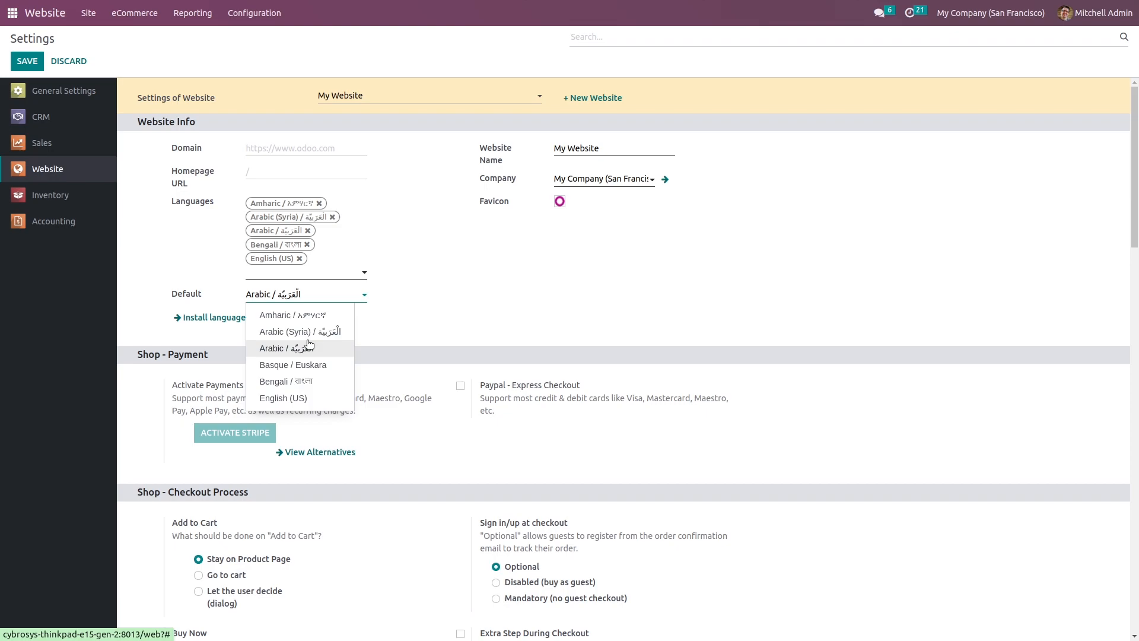
{"action": "mouse_move", "coordinate": [283, 397]}
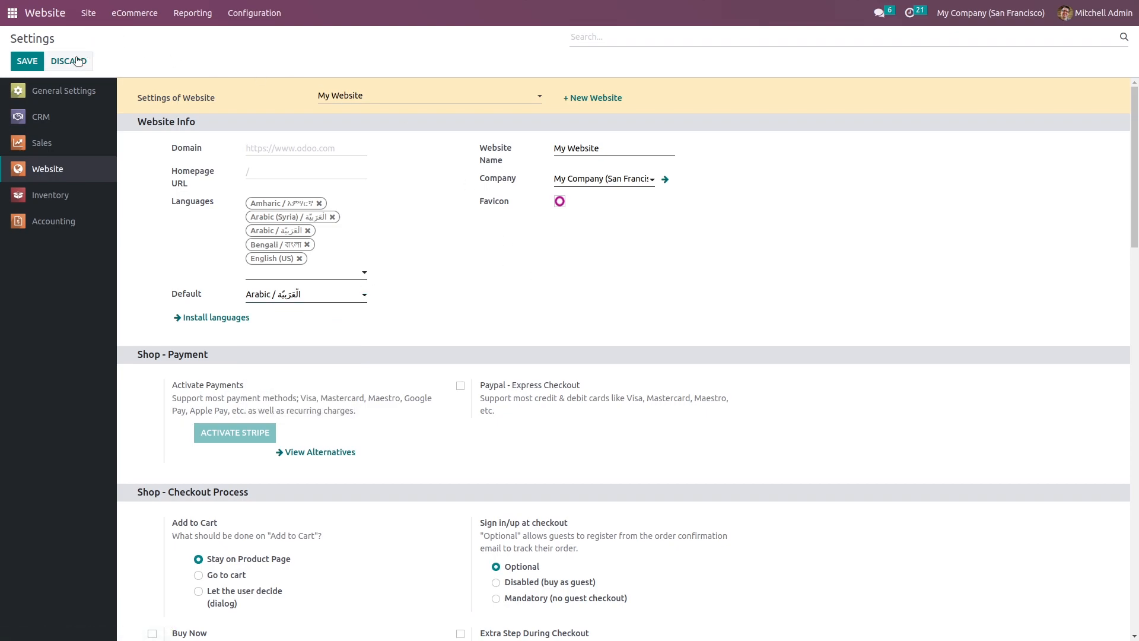
{"action": "left_click", "coordinate": [27, 61]}
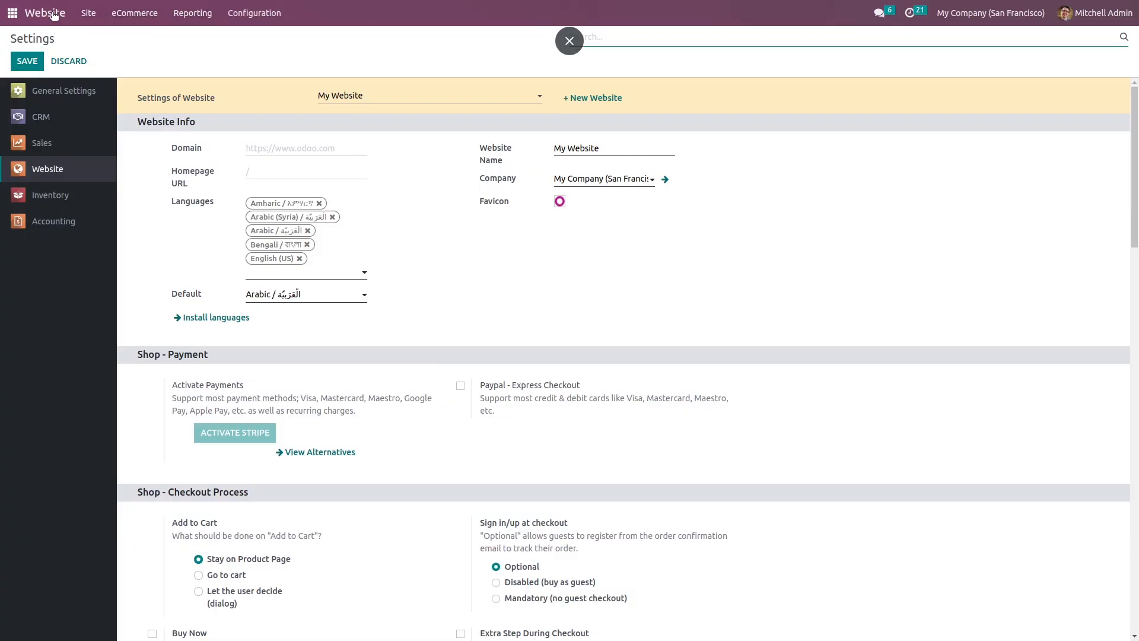
Return to the homepage and open the footer's English (US) language selector
{"action": "left_click", "coordinate": [569, 41]}
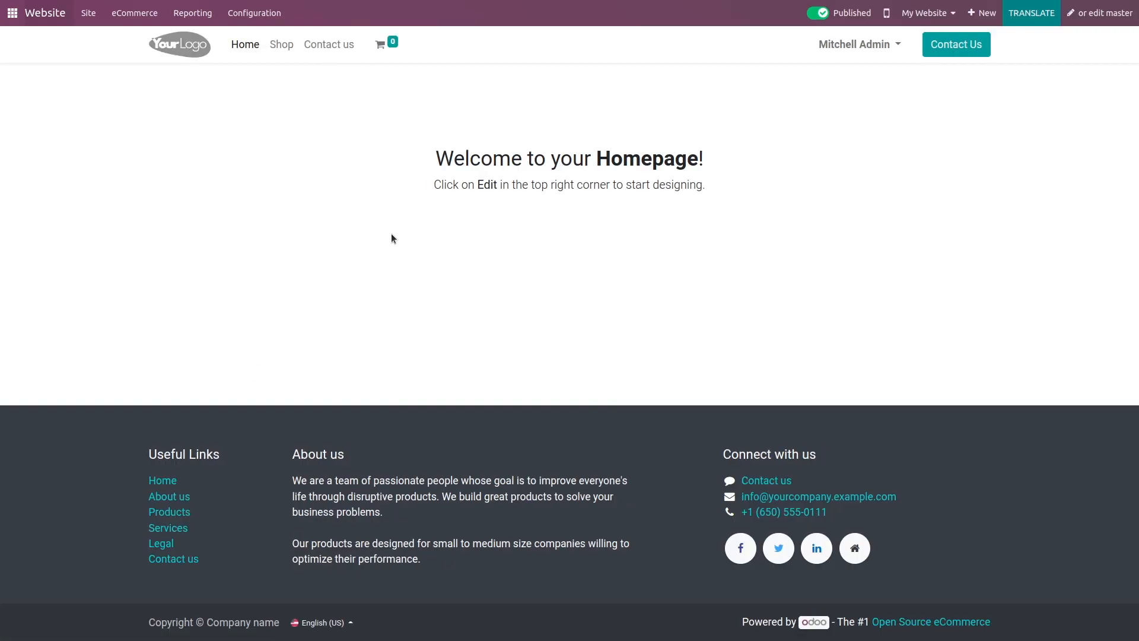
{"action": "mouse_move", "coordinate": [332, 622]}
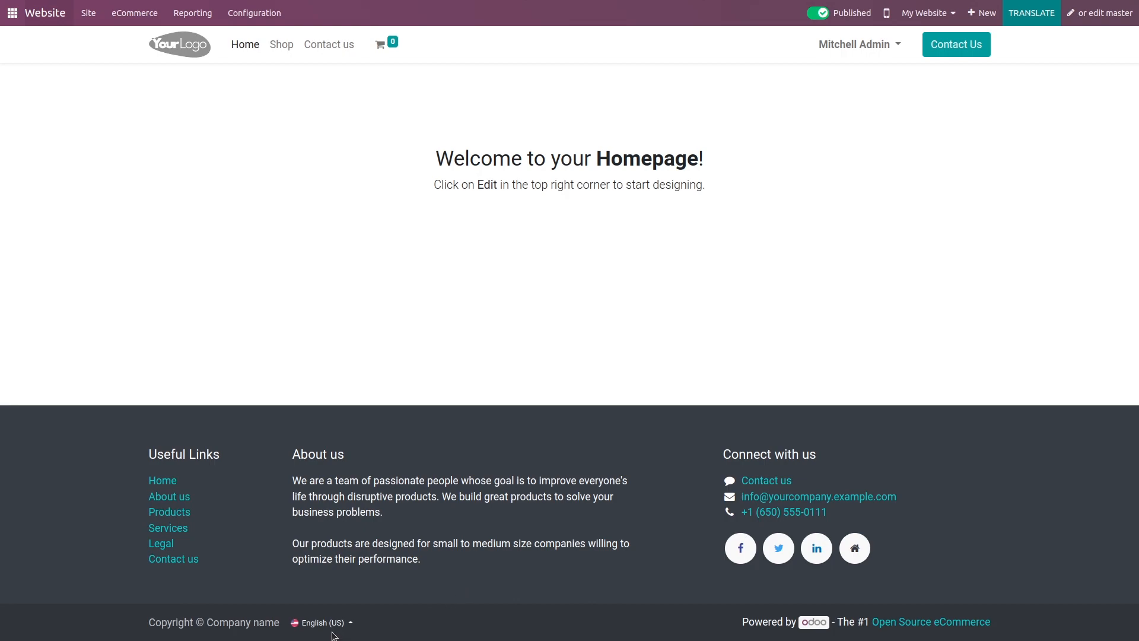
{"action": "left_click", "coordinate": [320, 623]}
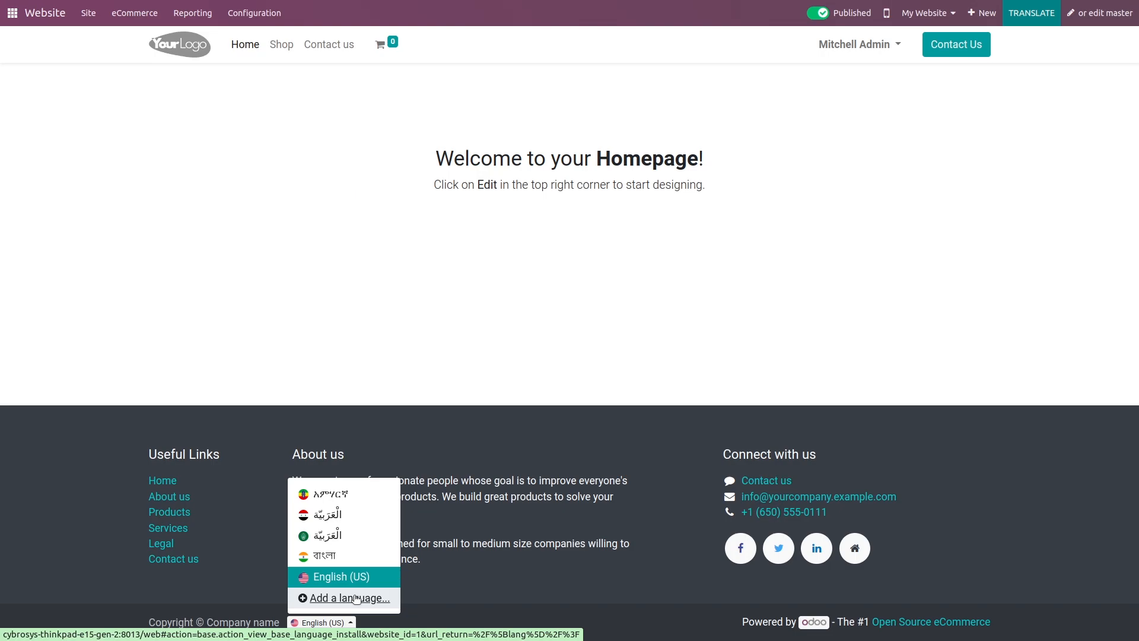
Add Bosnian / bosanski jezik to My Website and wait for the reload
{"action": "left_click", "coordinate": [349, 597]}
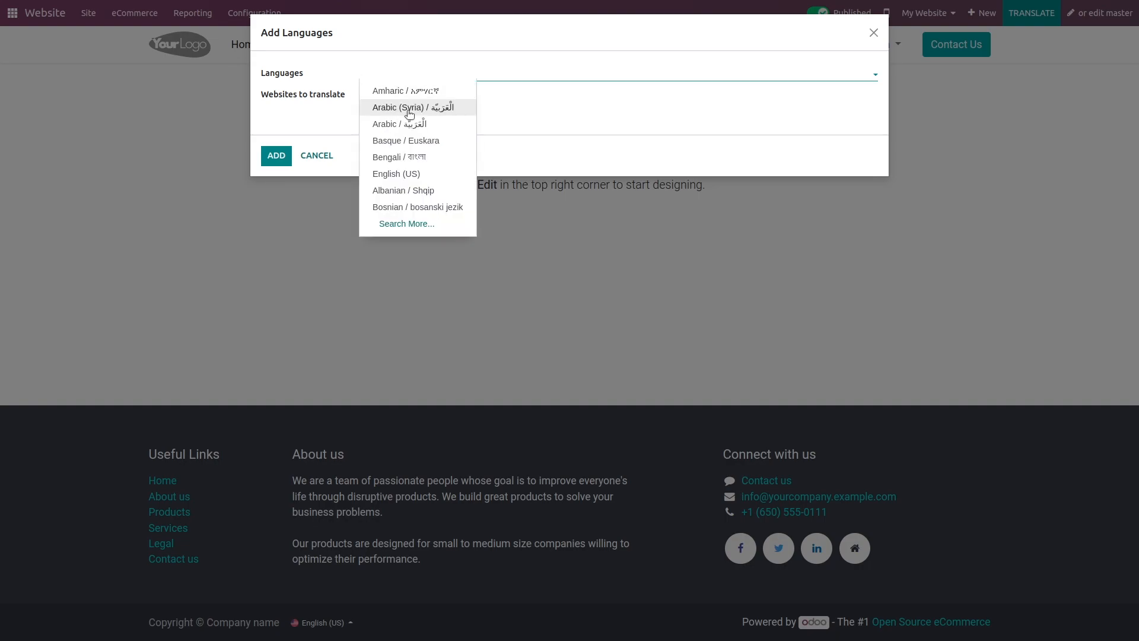
{"action": "mouse_move", "coordinate": [403, 211]}
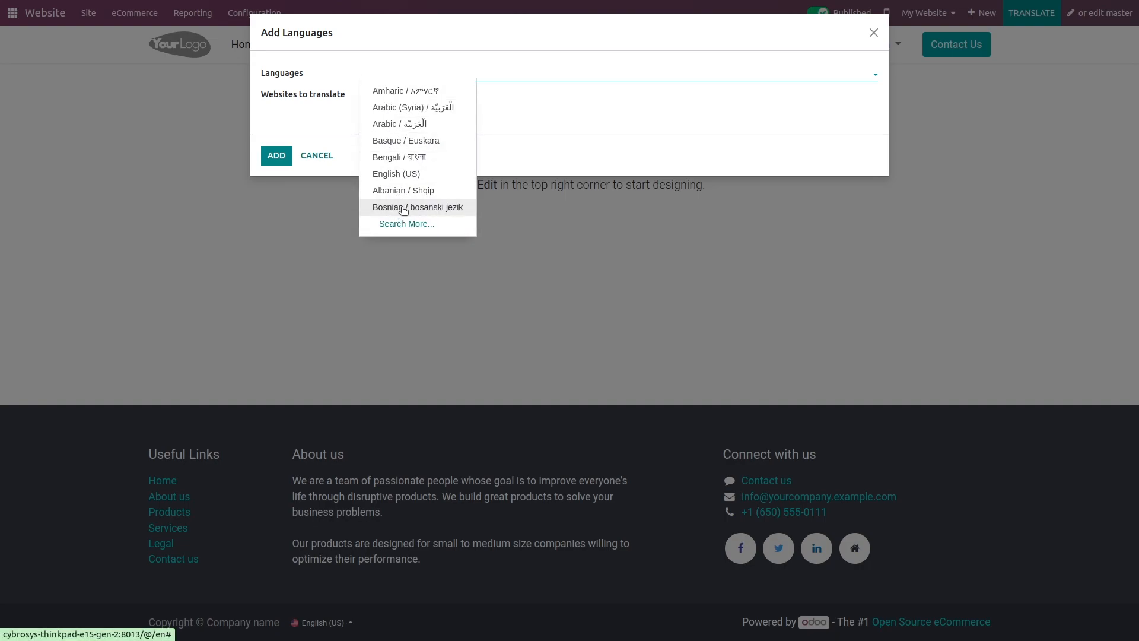
{"action": "left_click", "coordinate": [417, 207]}
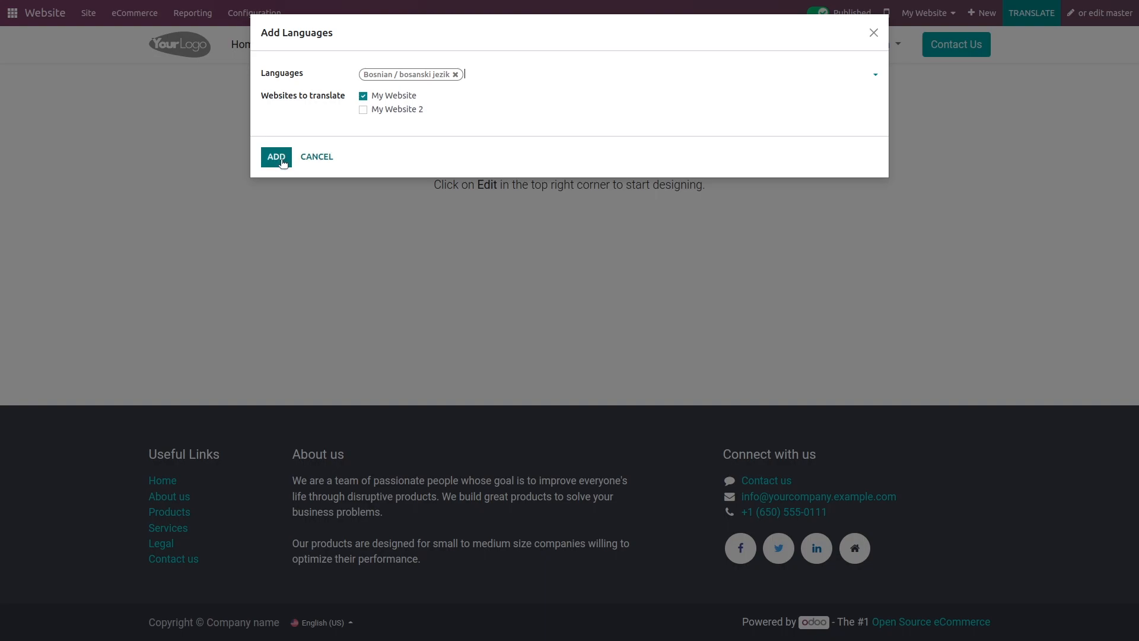
{"action": "left_click", "coordinate": [275, 157]}
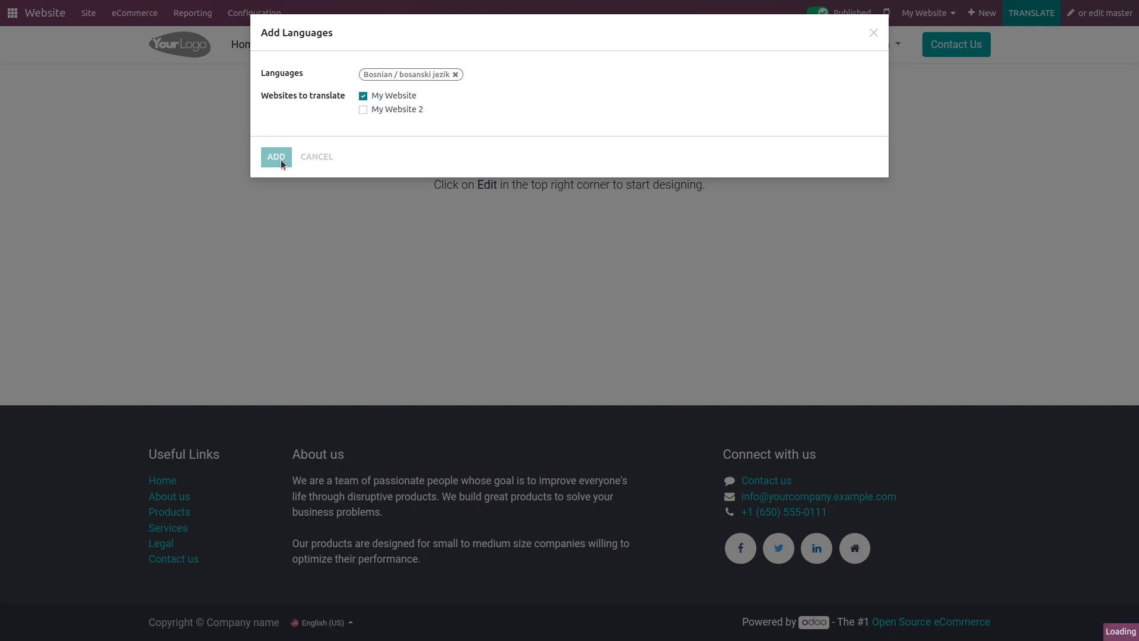
{"action": "left_click", "coordinate": [276, 156]}
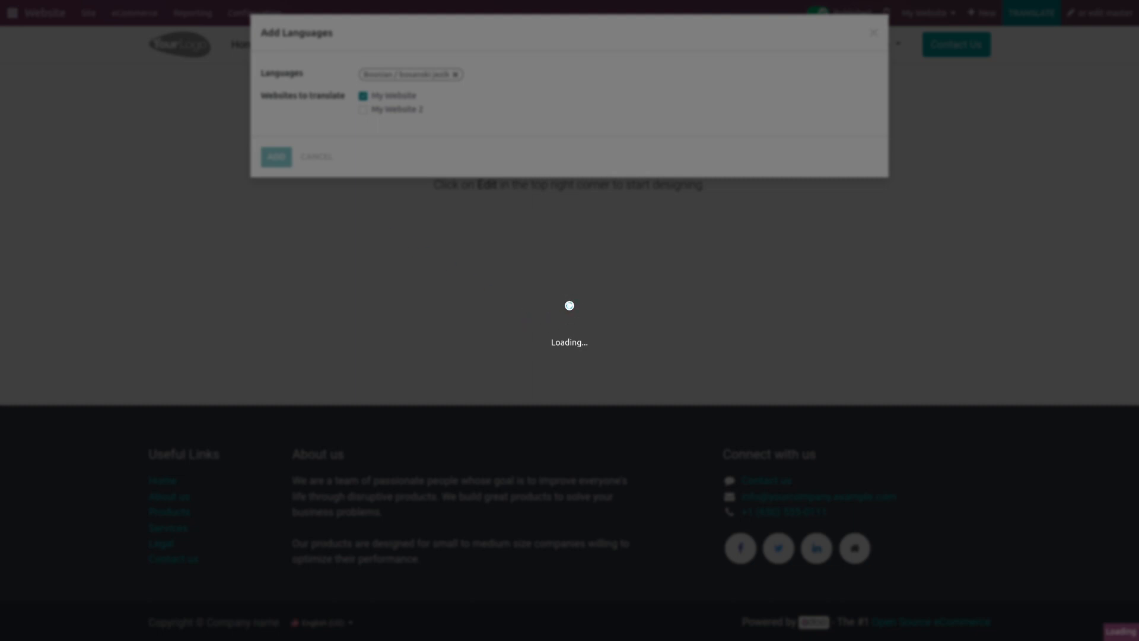
{"action": "left_click", "coordinate": [275, 156]}
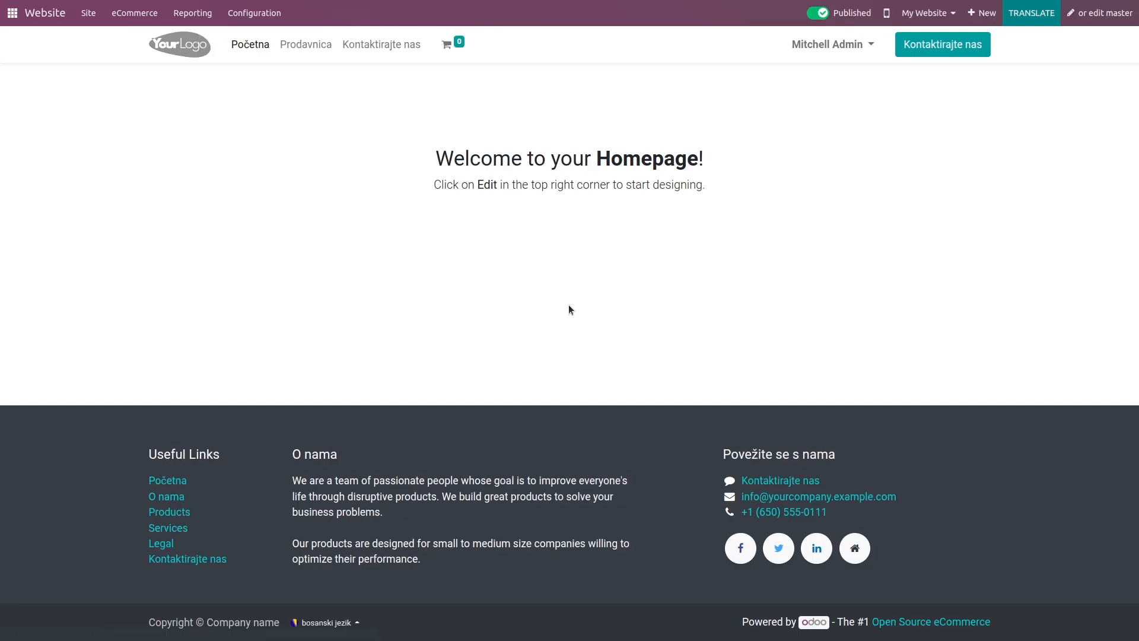
{"action": "mouse_move", "coordinate": [655, 223]}
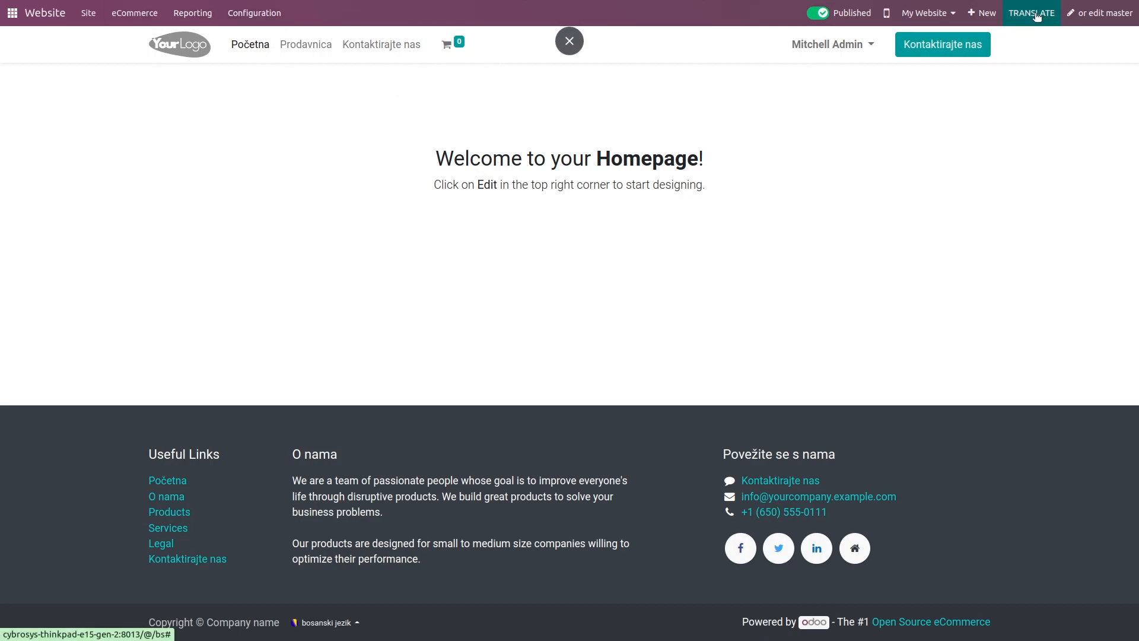
Enable TRANSLATE mode on the Bosnian homepage and acknowledge the notice with OK
{"action": "left_click", "coordinate": [1031, 13]}
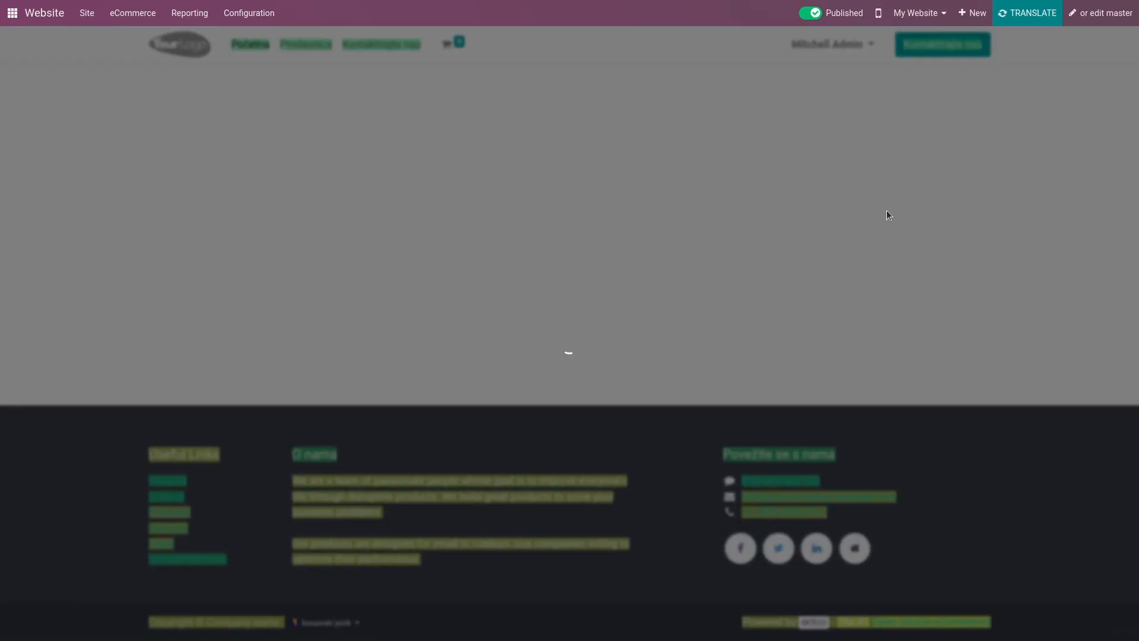
{"action": "left_click", "coordinate": [1025, 12]}
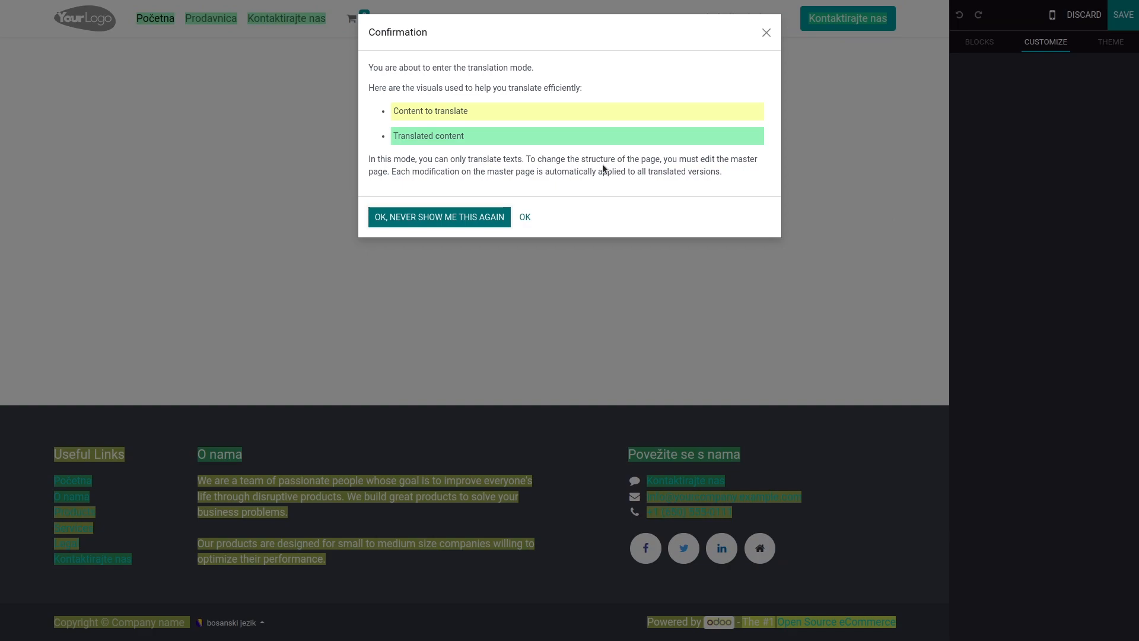
{"action": "mouse_move", "coordinate": [444, 41]}
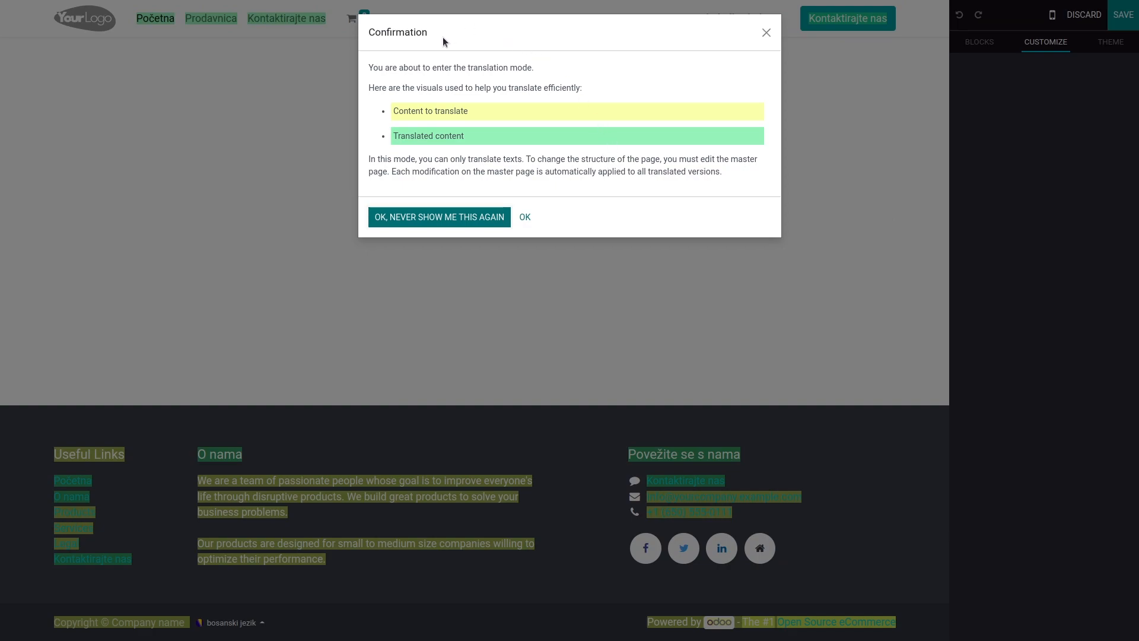
{"action": "mouse_move", "coordinate": [482, 242]}
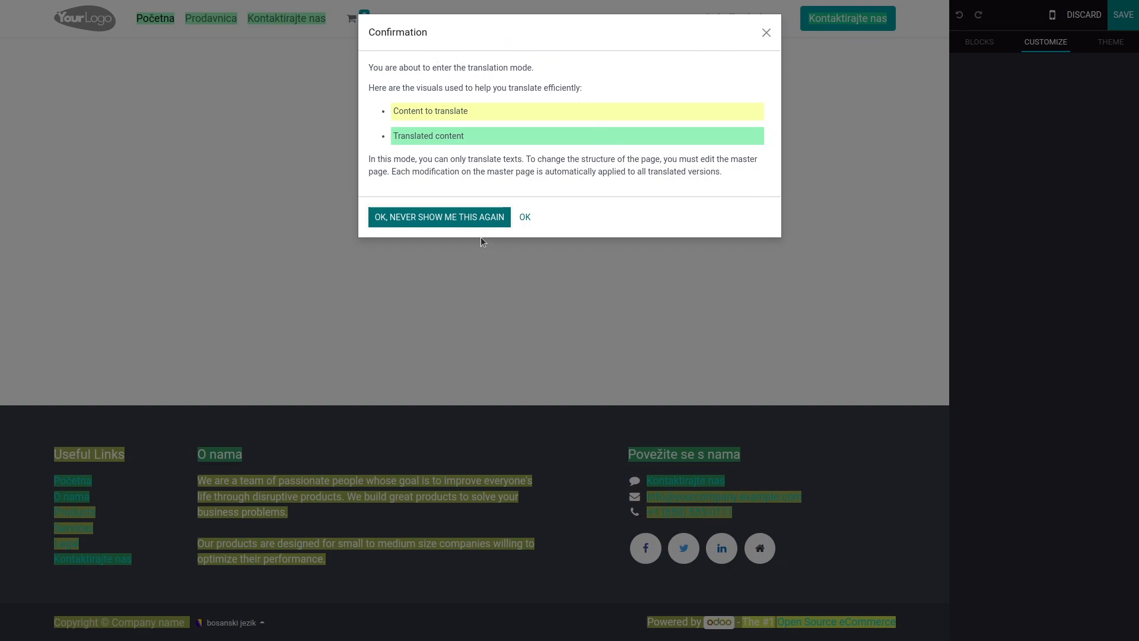
{"action": "mouse_move", "coordinate": [407, 113]}
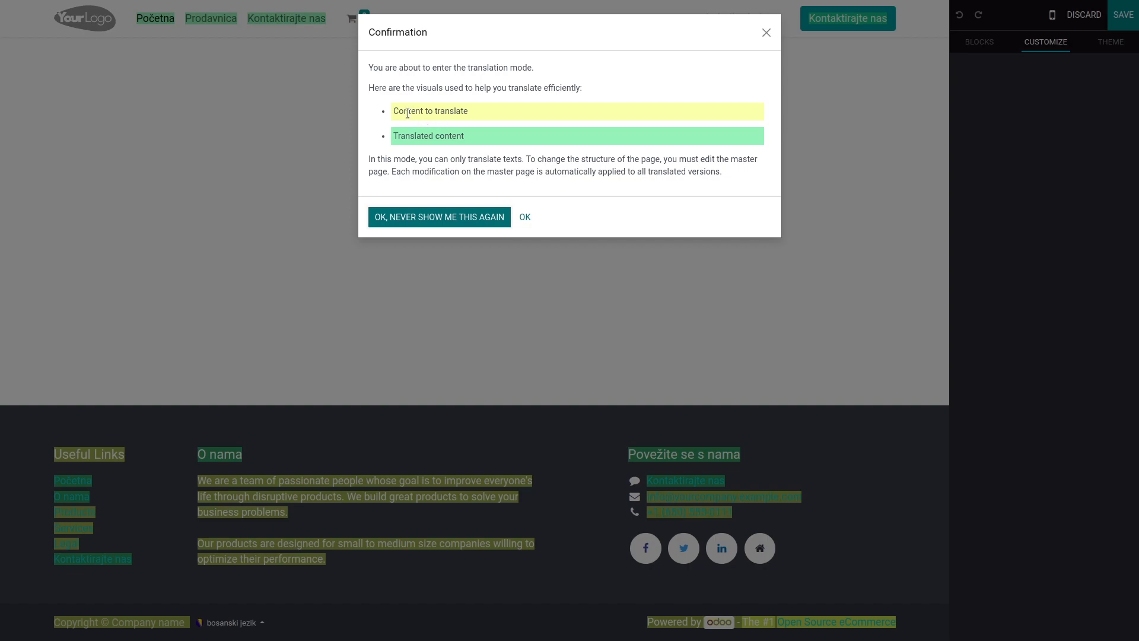
{"action": "mouse_move", "coordinate": [498, 131]}
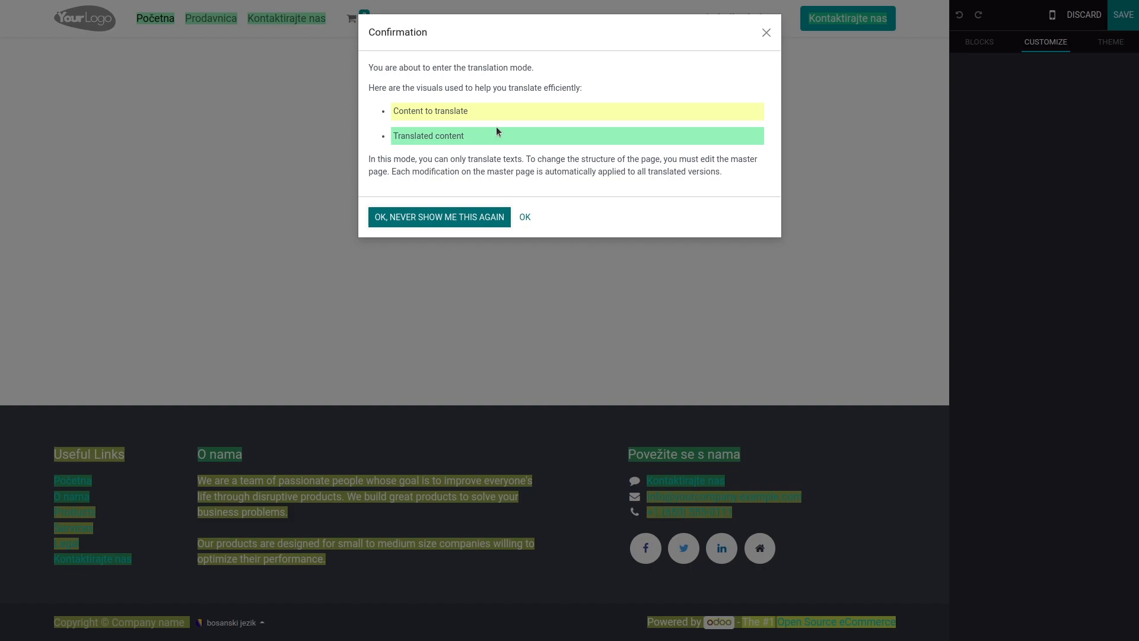
{"action": "mouse_move", "coordinate": [499, 229]}
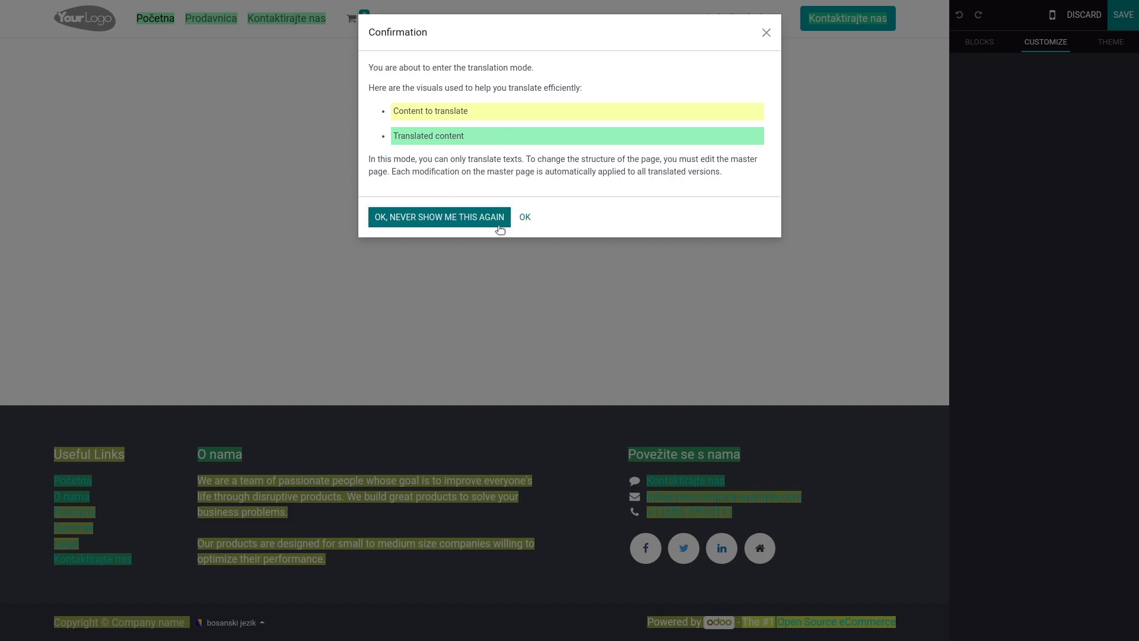
{"action": "mouse_move", "coordinate": [524, 216]}
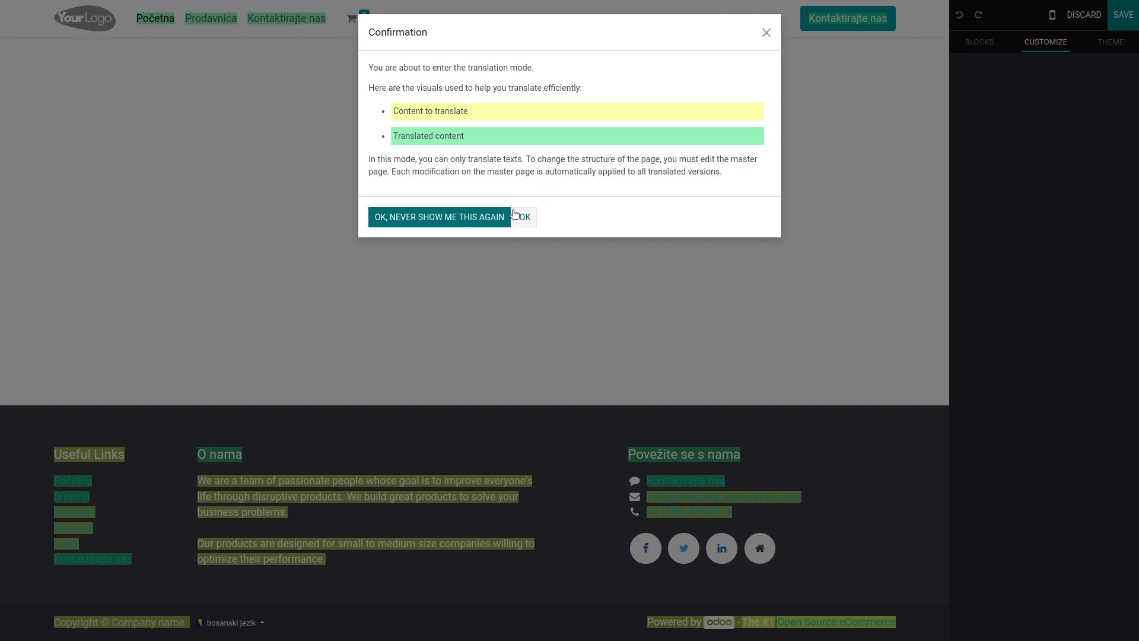
{"action": "left_click", "coordinate": [522, 216]}
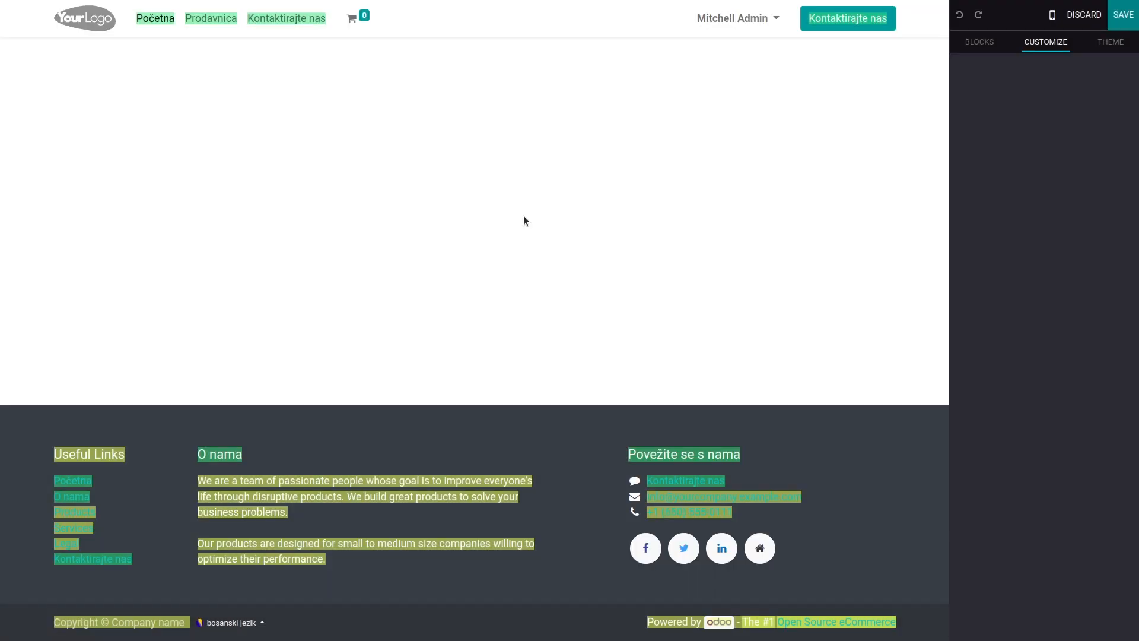
{"action": "mouse_move", "coordinate": [391, 443]}
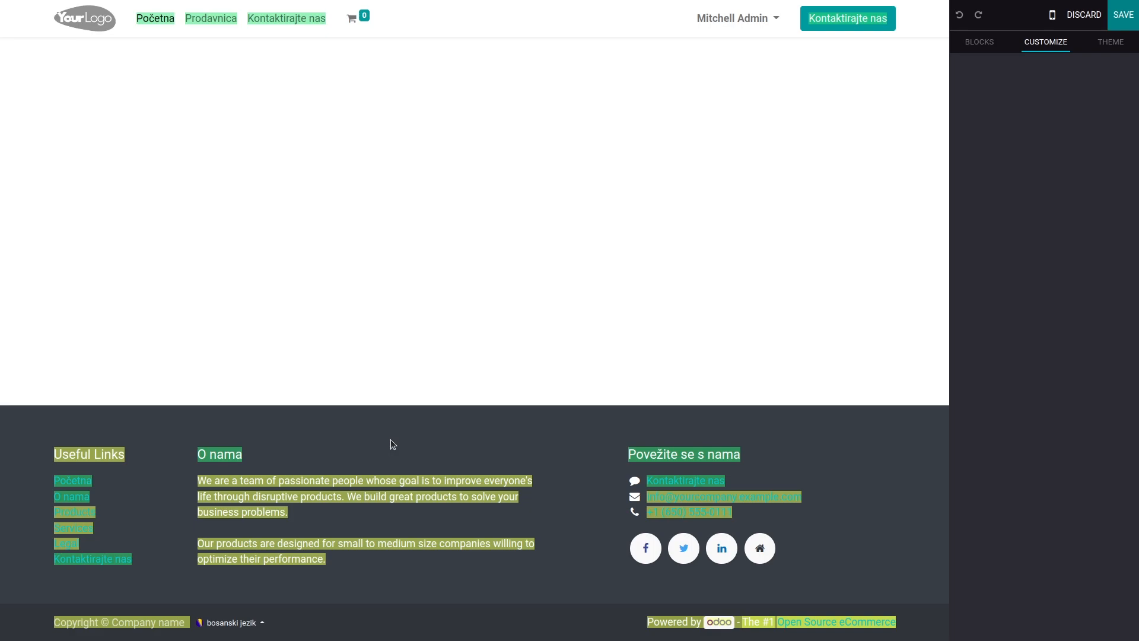
{"action": "mouse_move", "coordinate": [225, 467]}
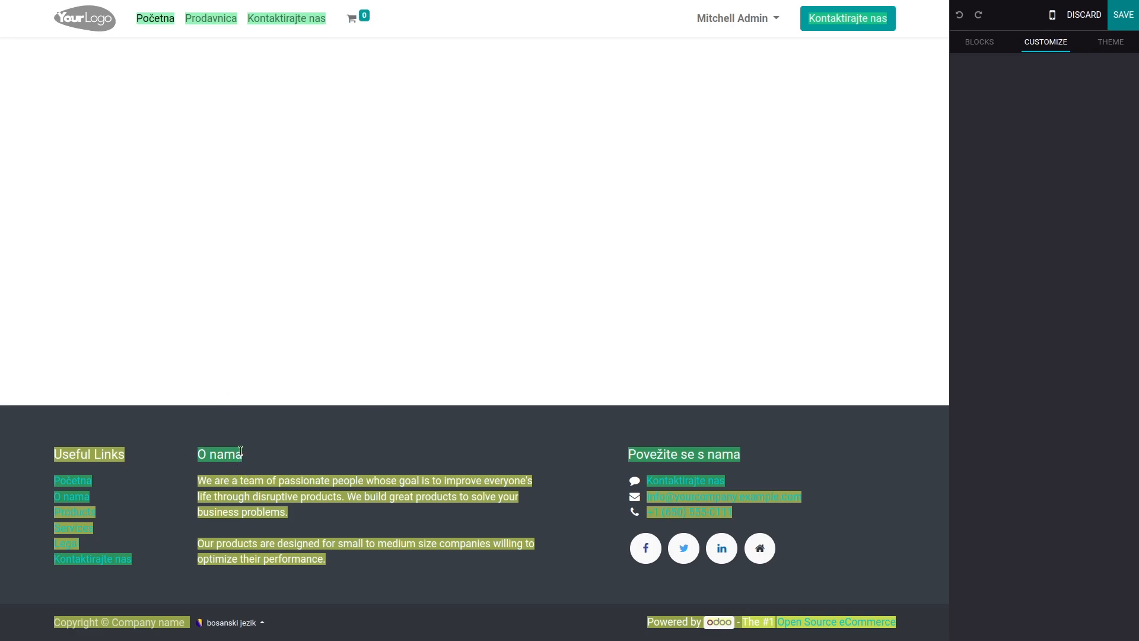
{"action": "mouse_move", "coordinate": [263, 491]}
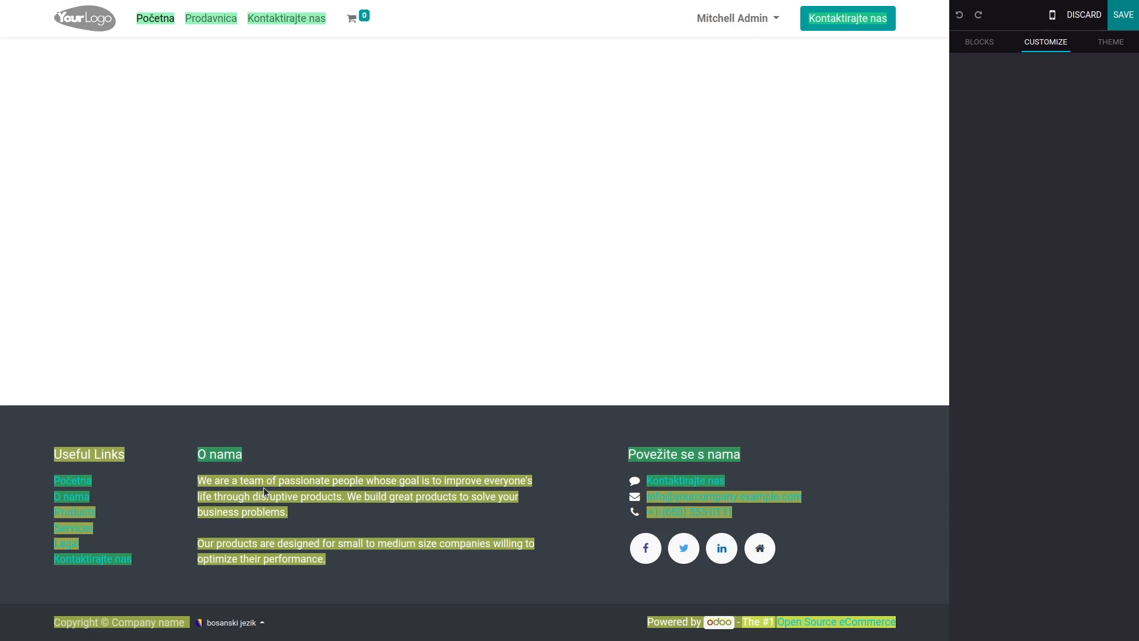
{"action": "mouse_move", "coordinate": [450, 427]}
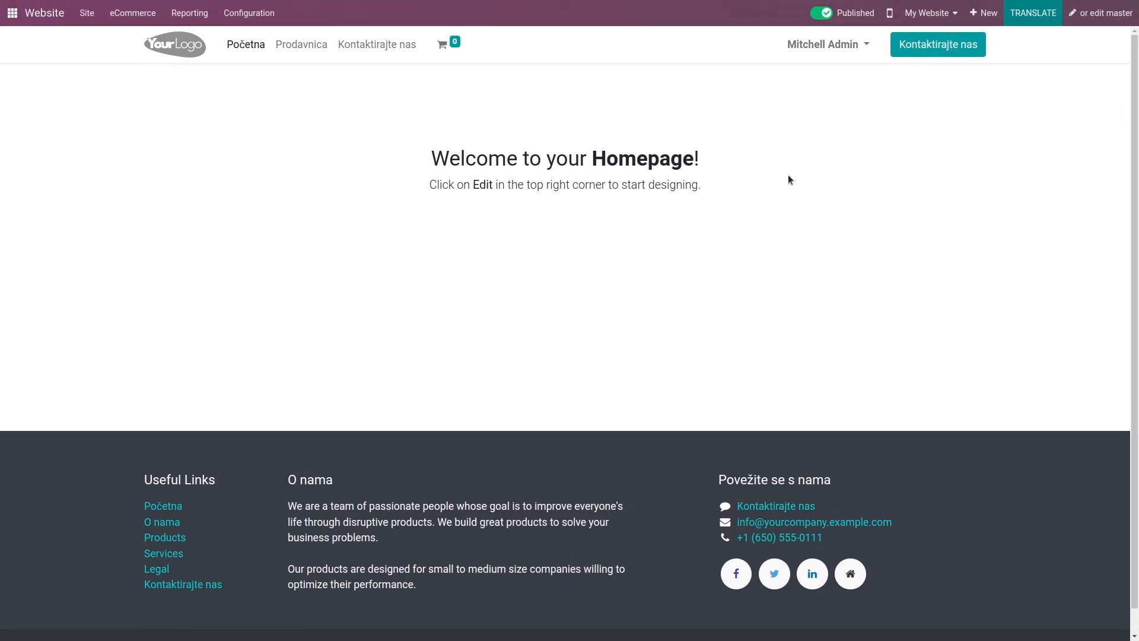
Open the home menu to reach the Odoo apps dashboard
{"action": "left_click", "coordinate": [13, 12]}
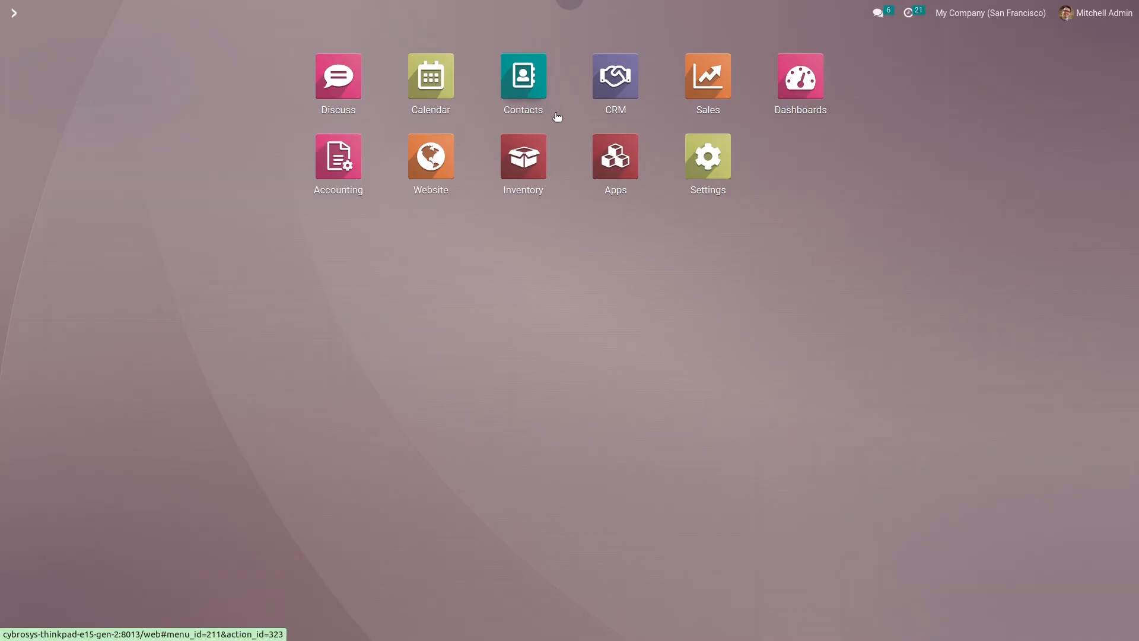